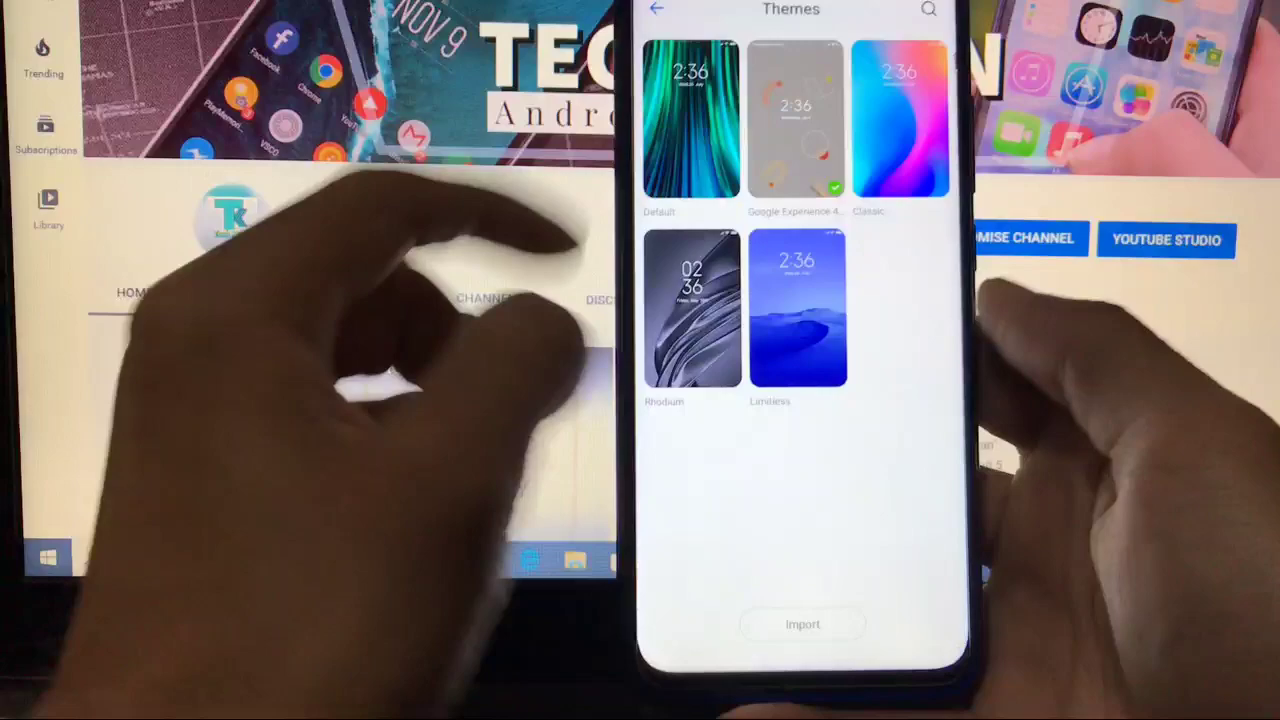
Step: Browse the installed themes in MIUI Themes, including Google Experience
left_click(795, 120)
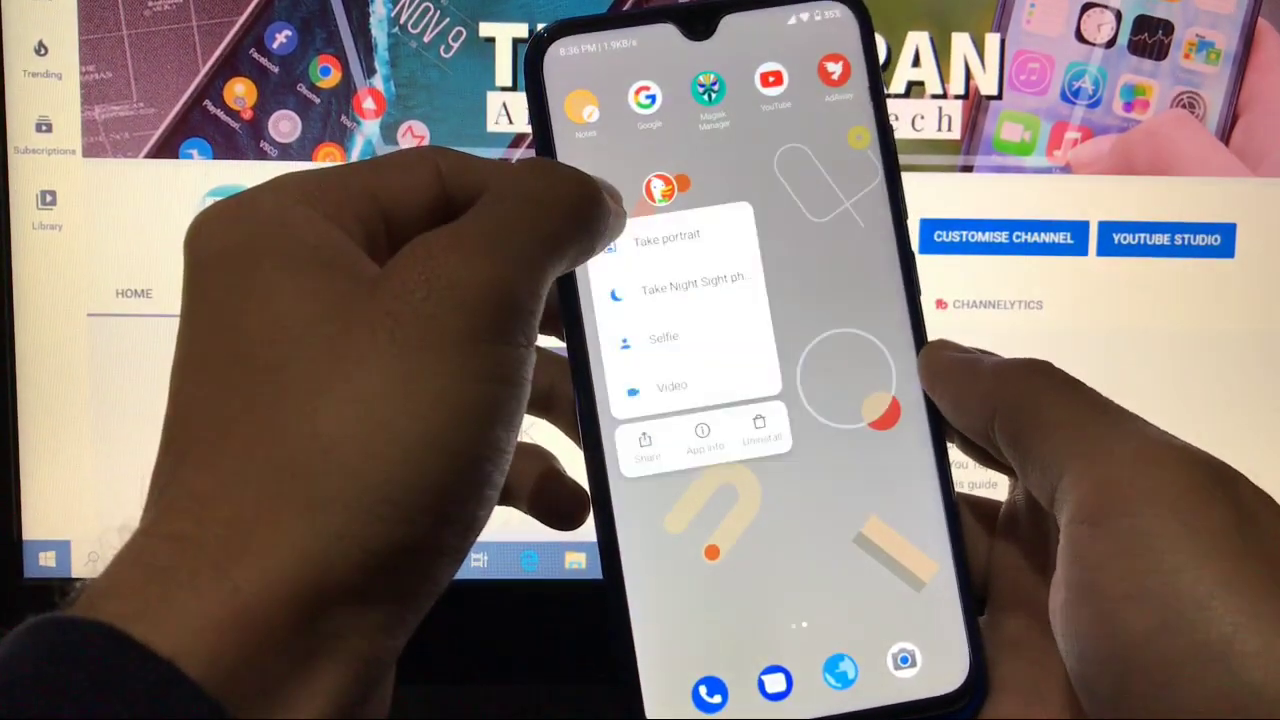
Step: Open File Manager and scroll through the APKs folder, including the GCam build
left_click(762, 438)
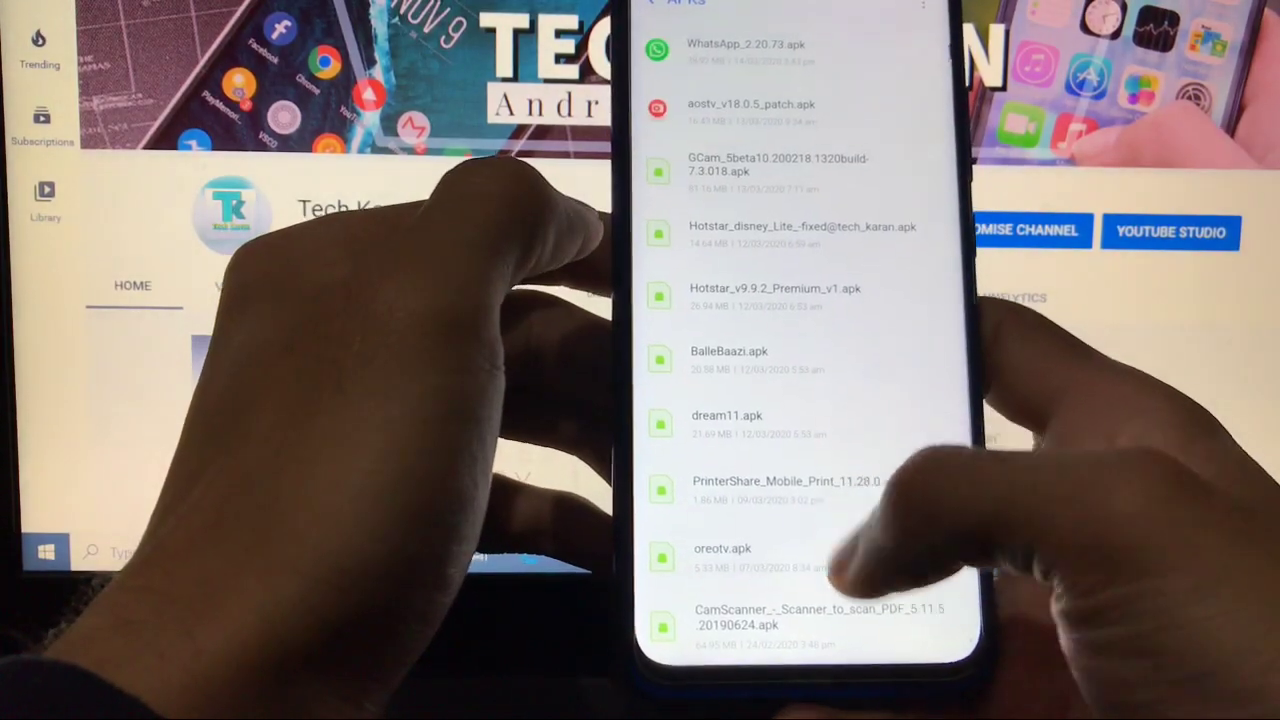
scroll("down", 3)
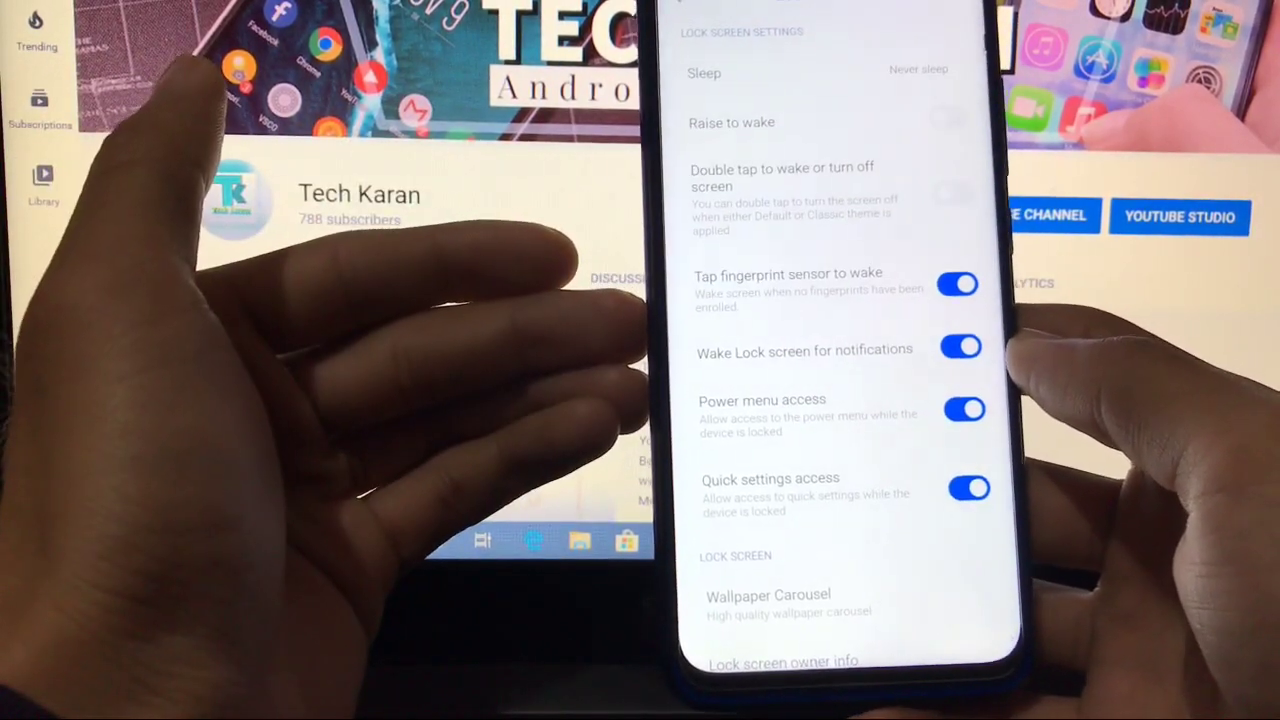
Step: Scroll back up through the Lock screen options
scroll("up", 3)
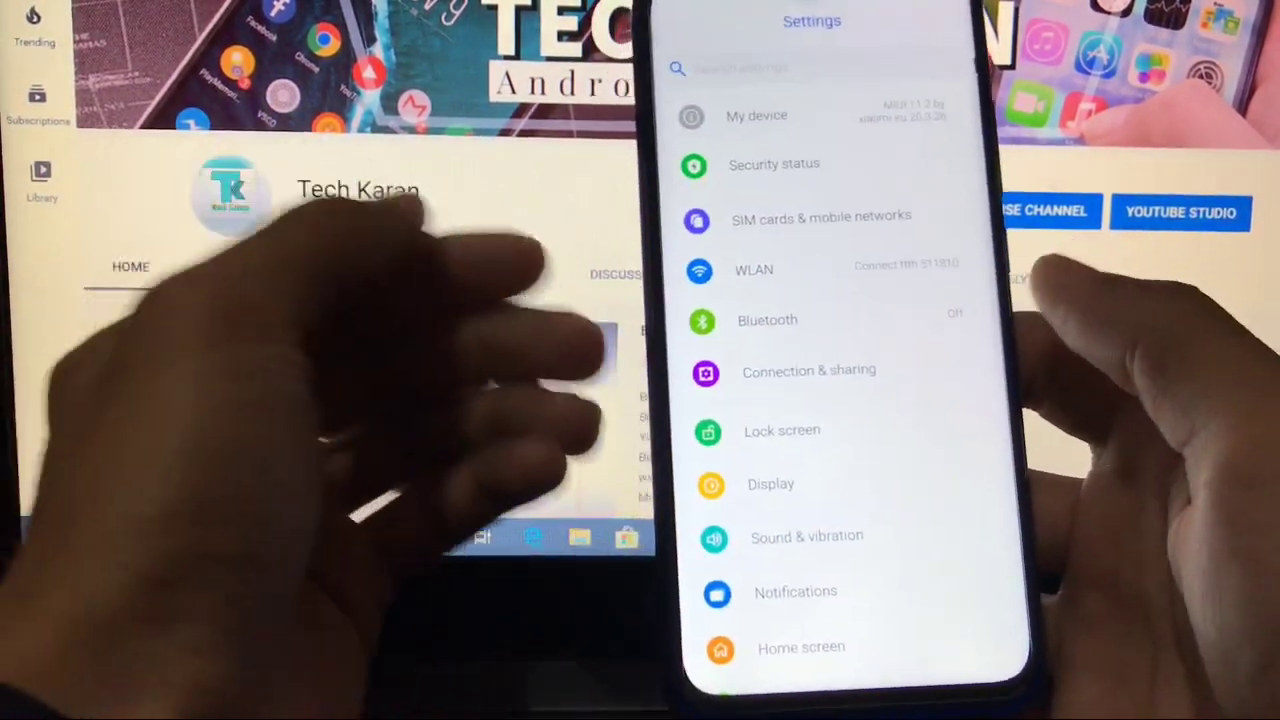
Step: View dark mode's 7:00 PM to 7:00 AM schedule under Display, then review Display options
left_click(770, 484)
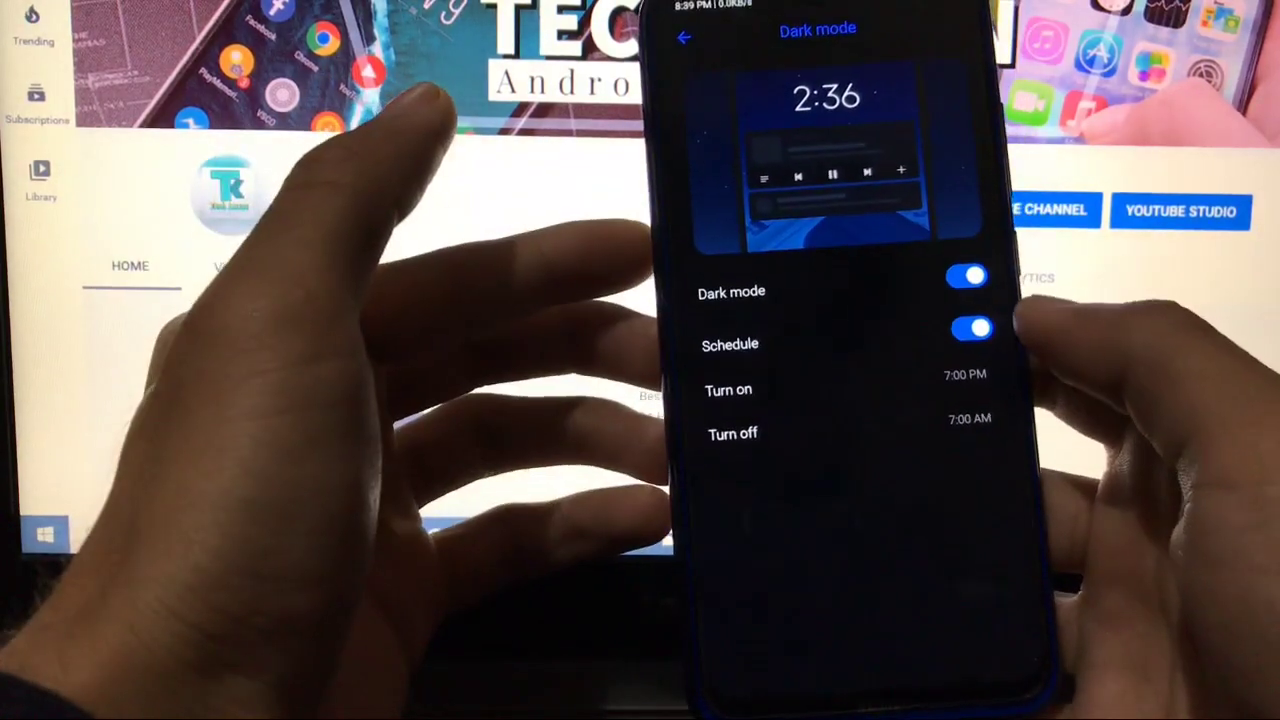
left_click(973, 327)
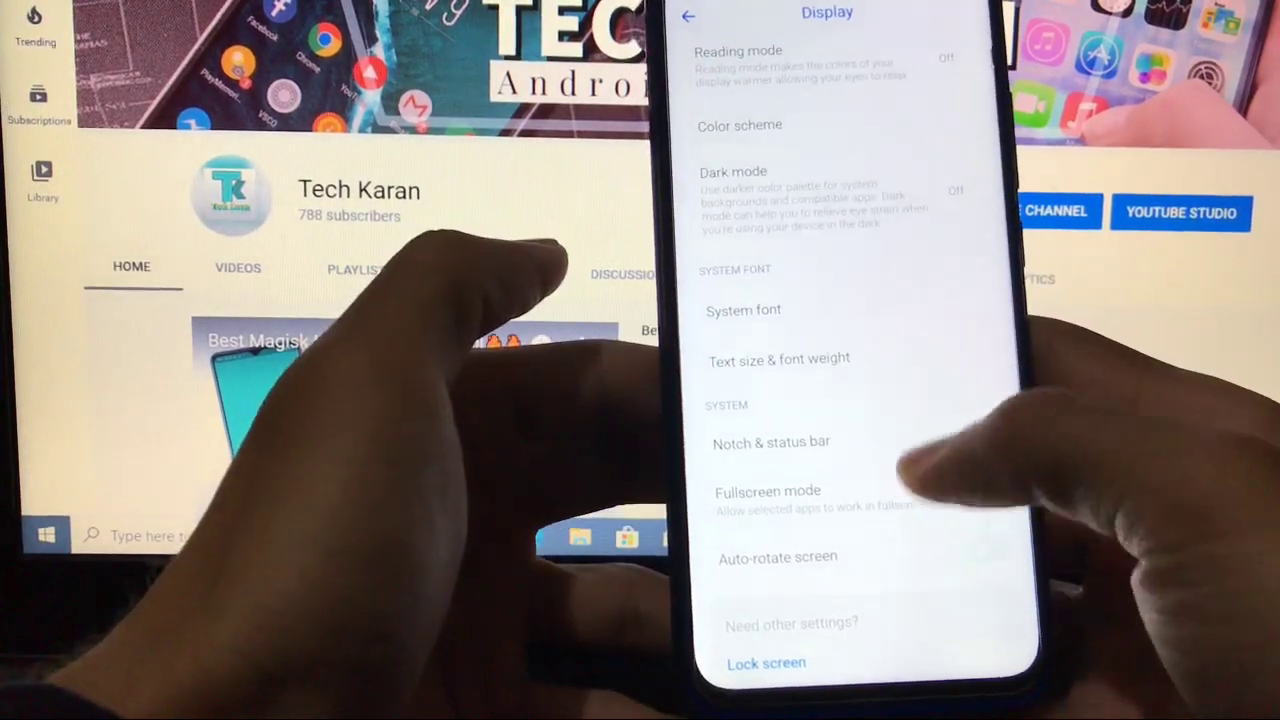
left_click(771, 442)
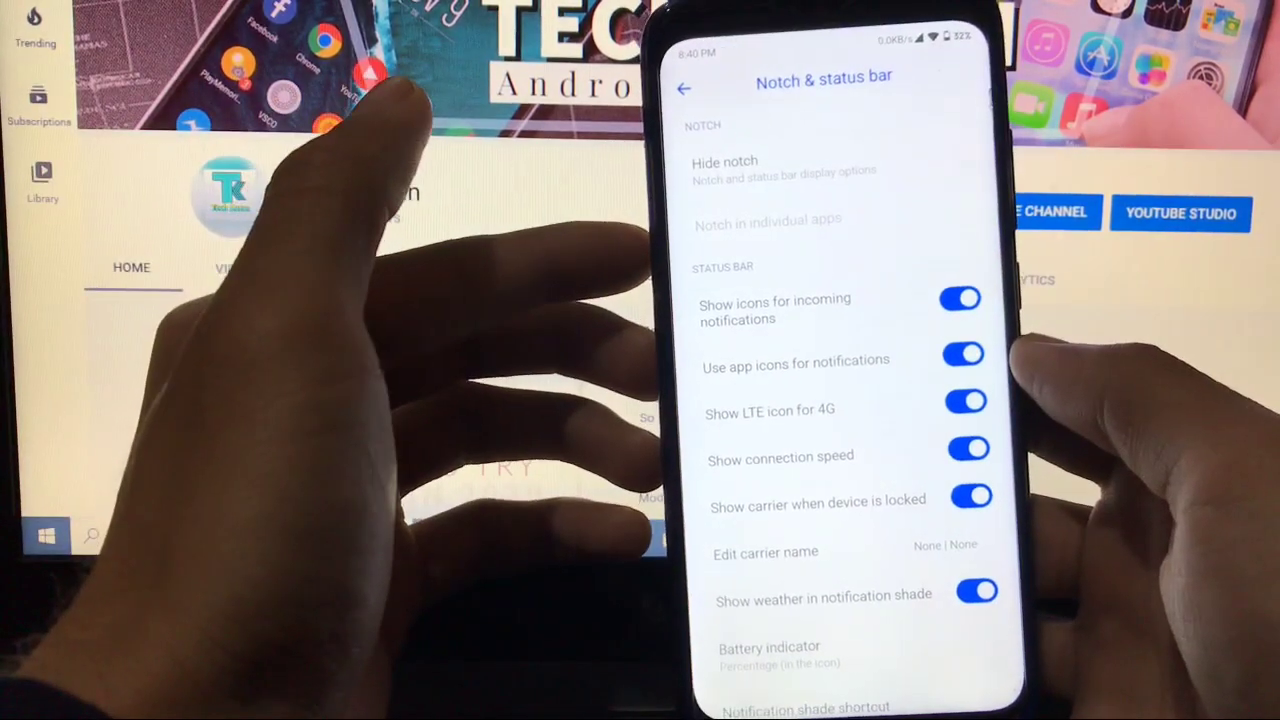
Step: Scroll through notch and status bar notification, connection speed and carrier options
scroll("down", 3)
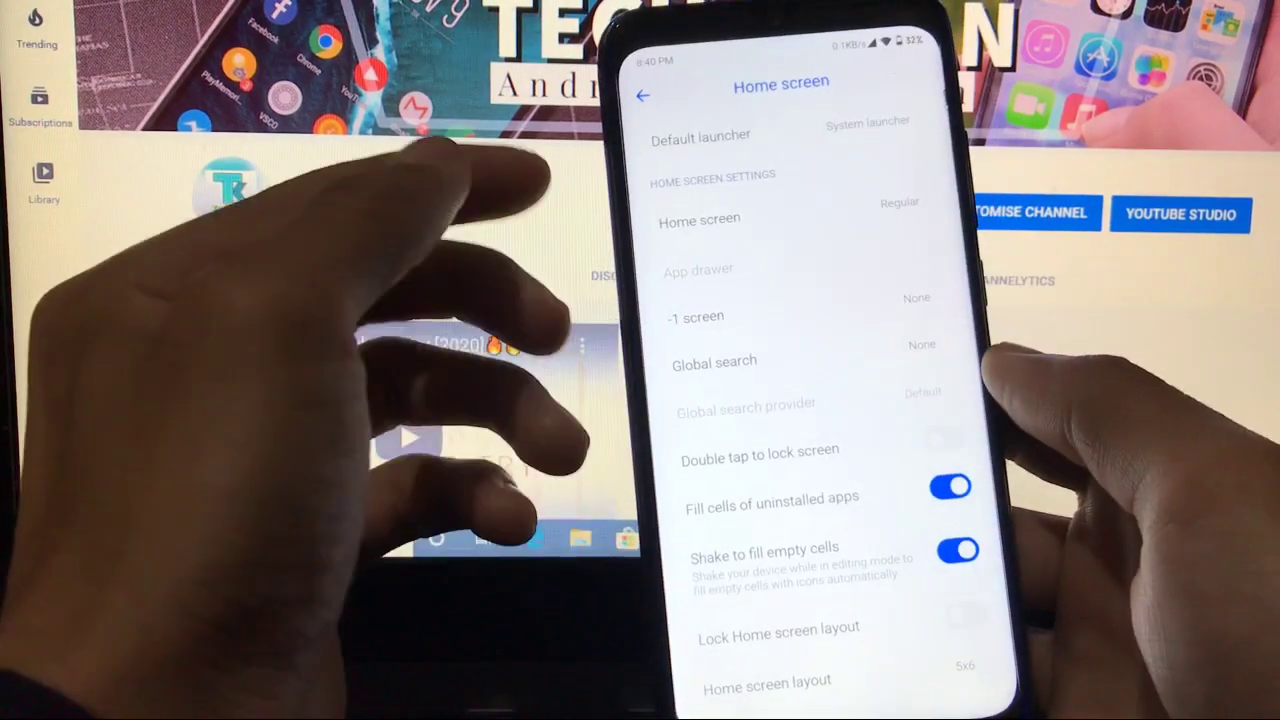
Step: Open Home screen settings showing the default launcher, layout and empty-cell options
left_click(694, 316)
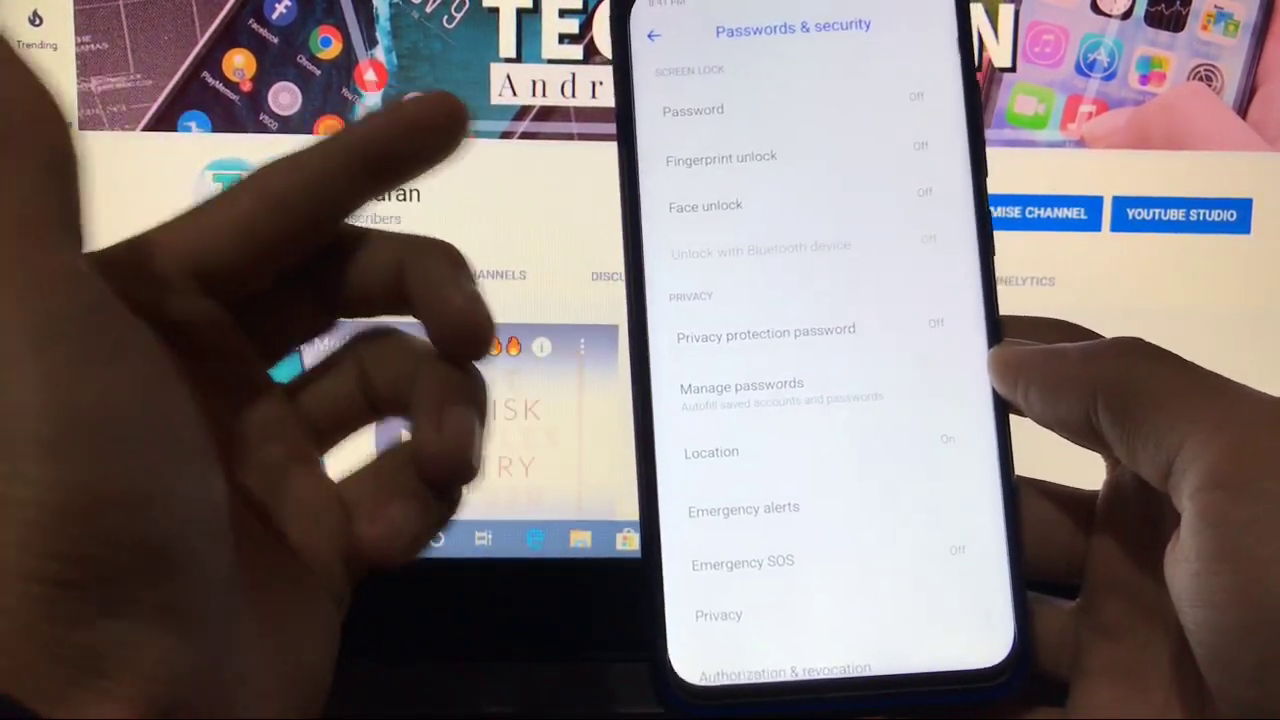
Step: Return from Passwords & security to the main Settings list
left_click(655, 35)
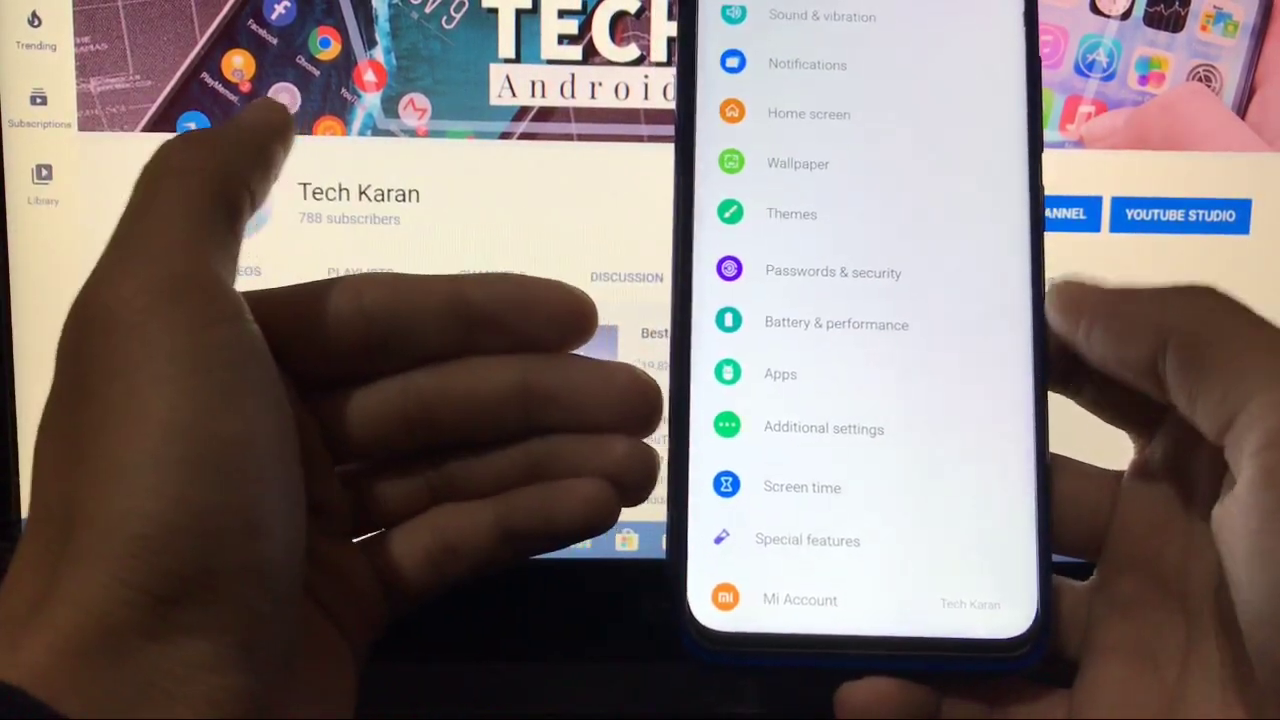
Step: Scroll down the main Settings list and open Special features
scroll("down", 3)
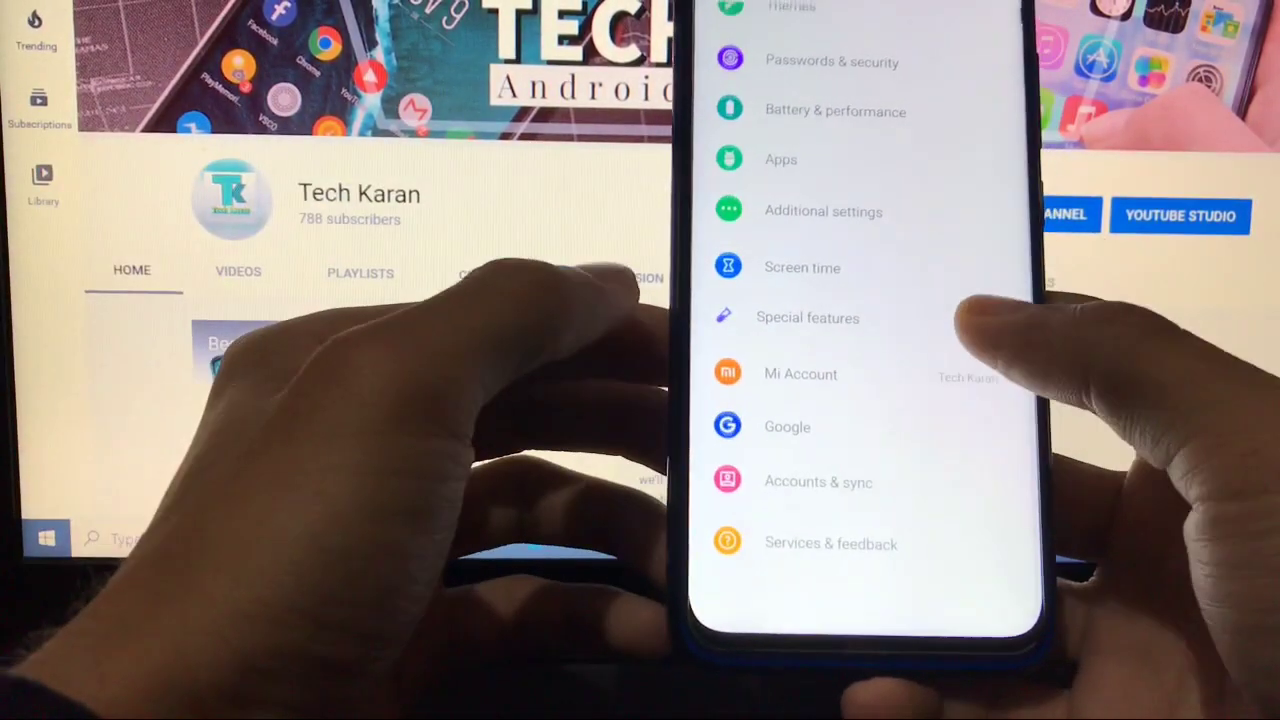
left_click(807, 317)
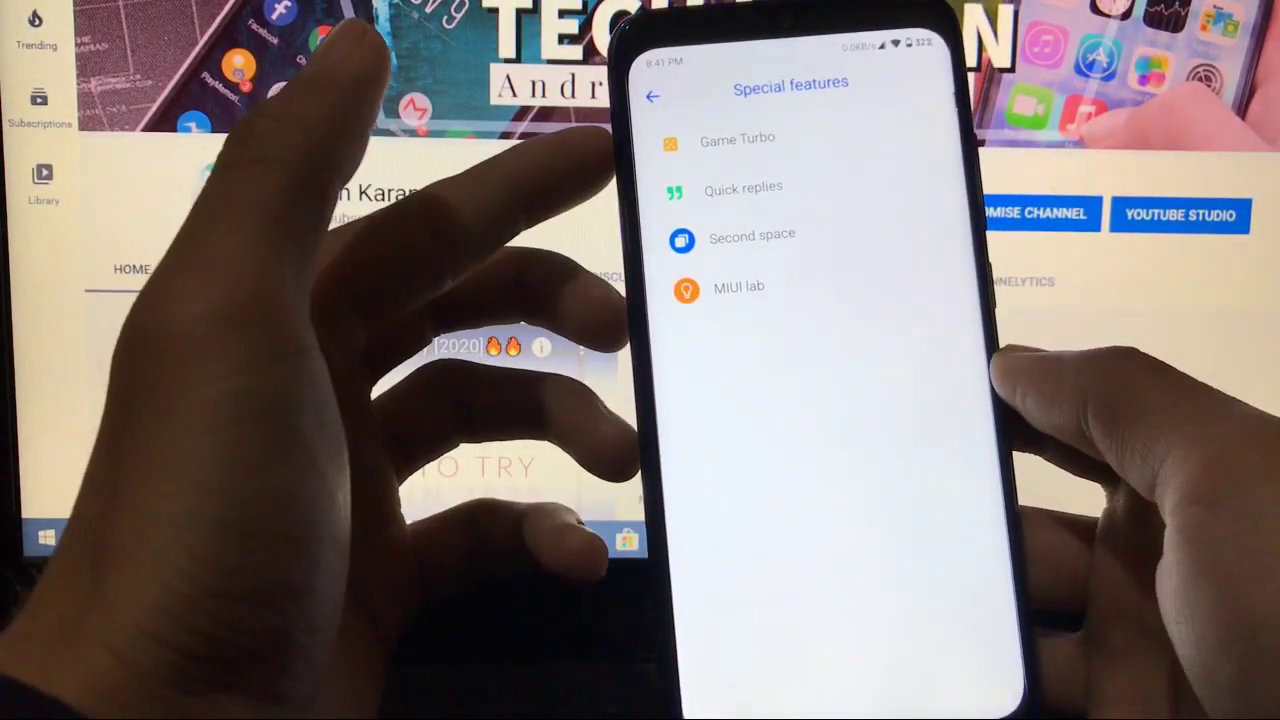